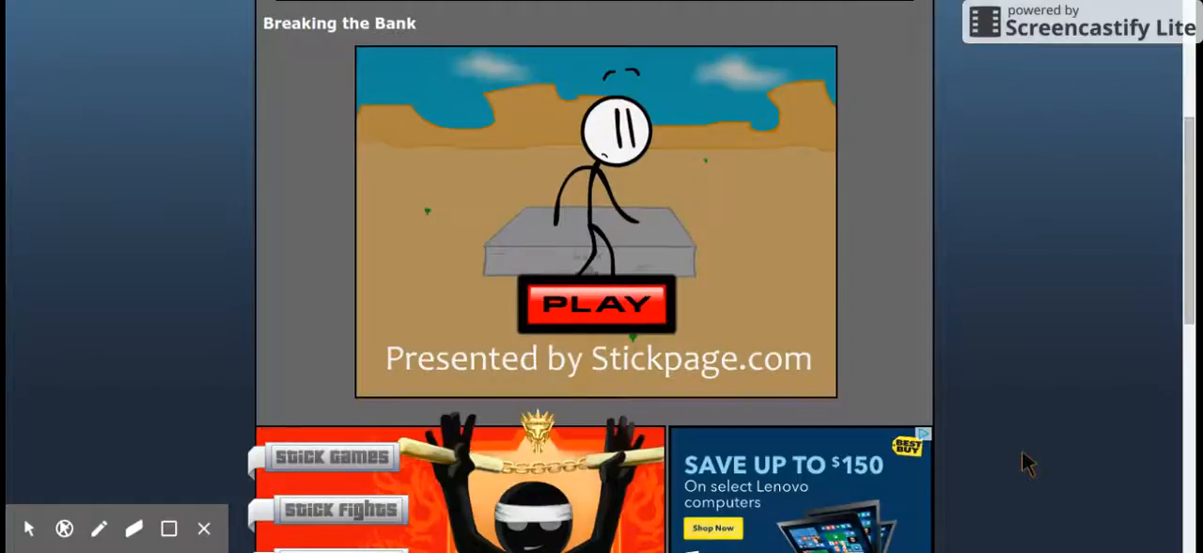
pyautogui.moveTo(606, 282)
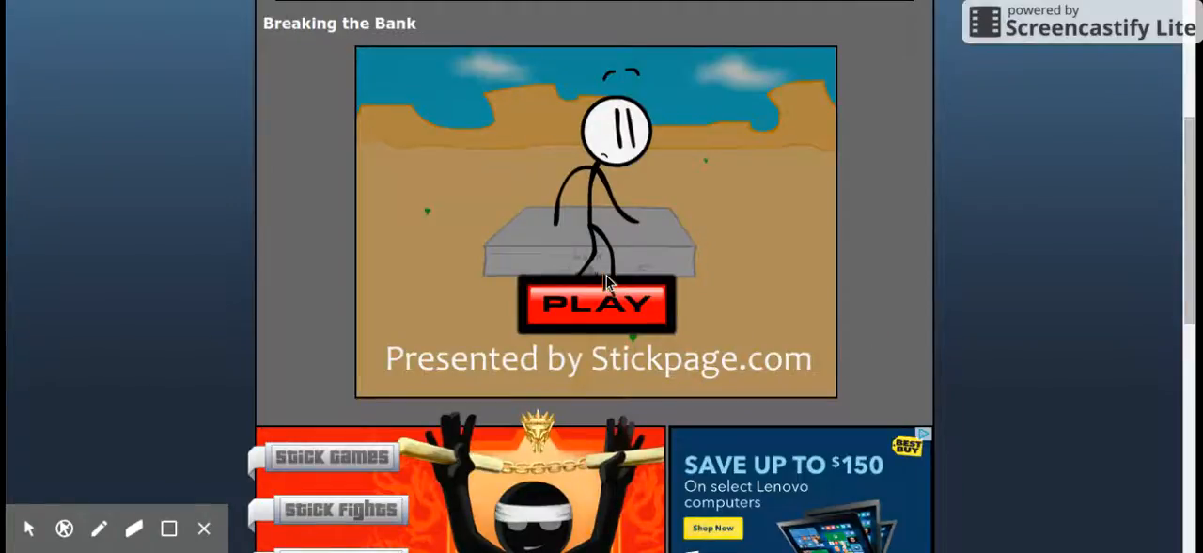
# - Start the game from the title screen to reach the six break-in method choices
pyautogui.click(596, 303)
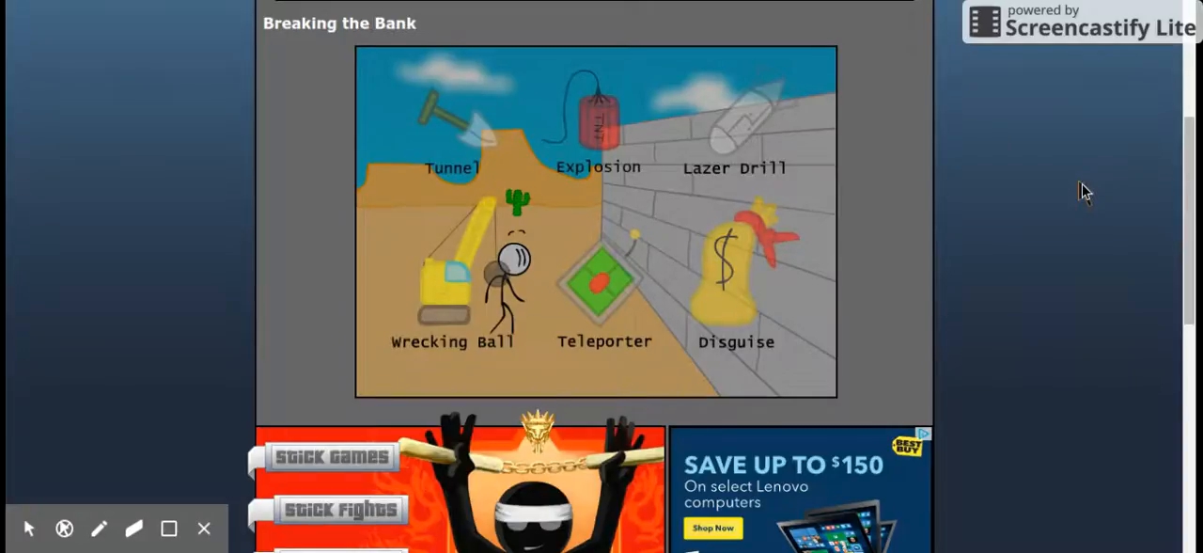
pyautogui.moveTo(711, 256)
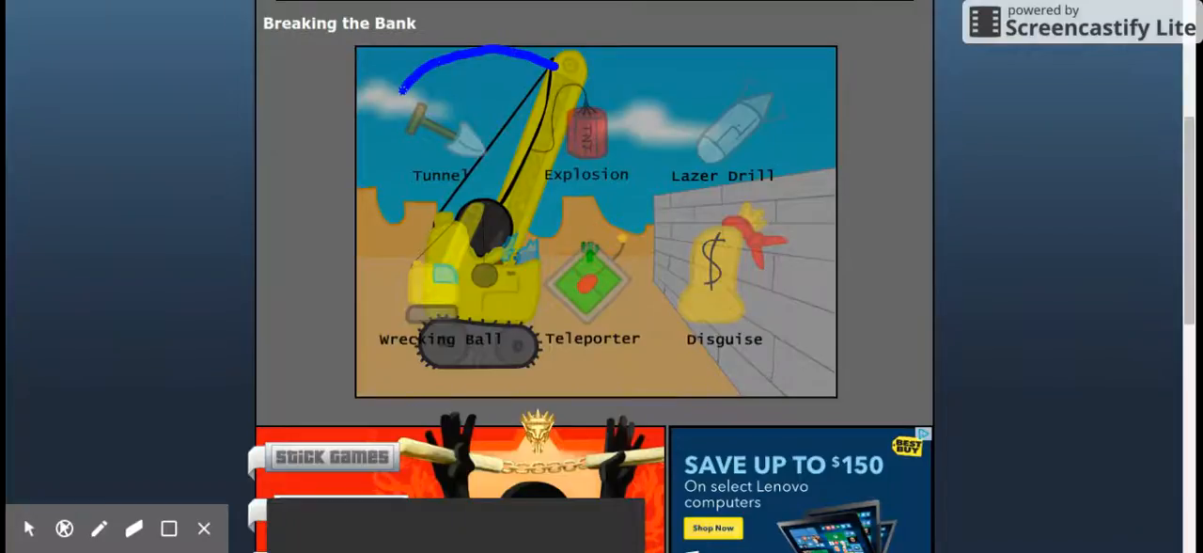
# - Watch the Wrecking Ball attempt play out against the bank wall
pyautogui.moveTo(404, 90); pyautogui.dragTo(470, 277)
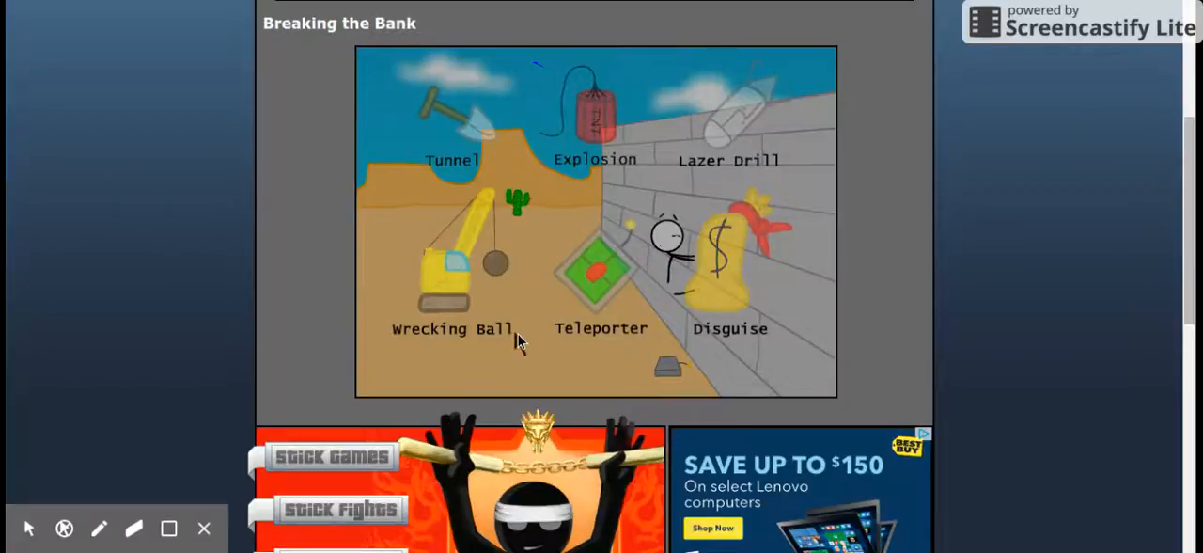
pyautogui.moveTo(594, 123)
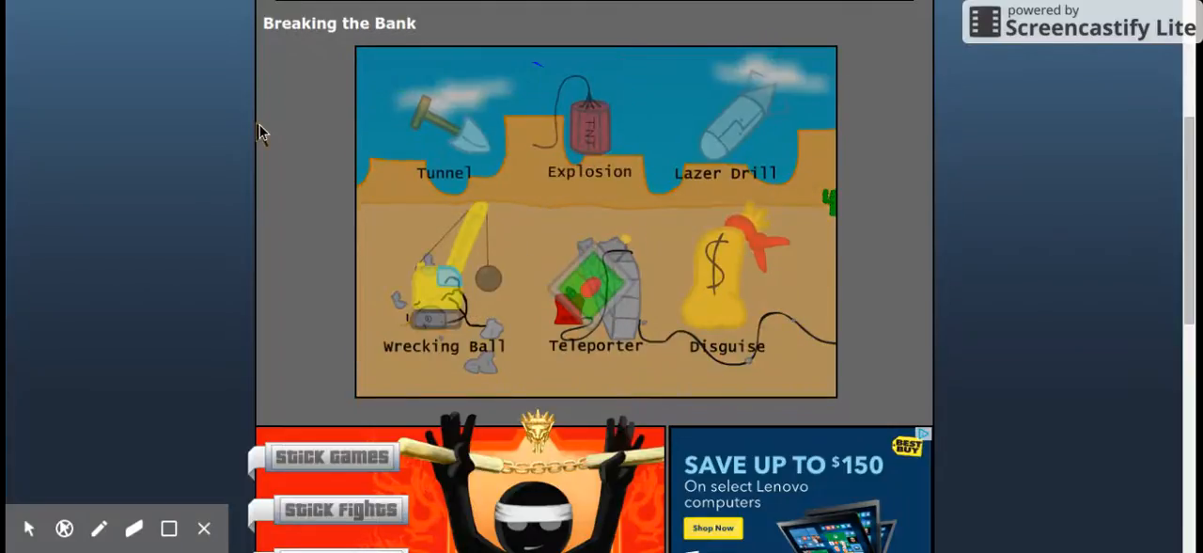
pyautogui.moveTo(297, 128)
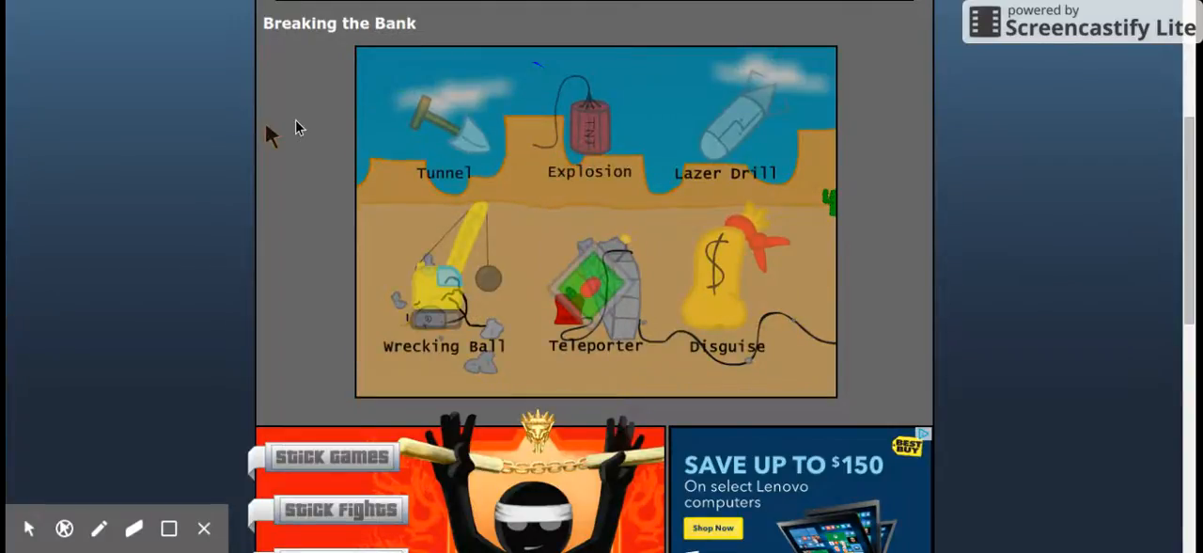
# - Choose the Lazer Drill method so Henry sets up the drill at the bank wall
pyautogui.click(726, 122)
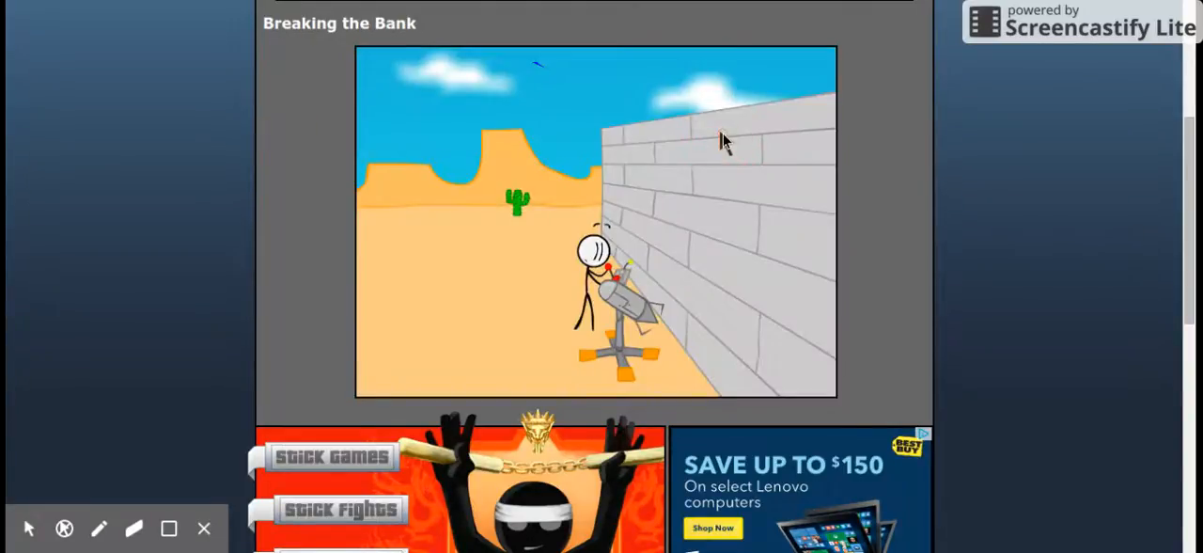